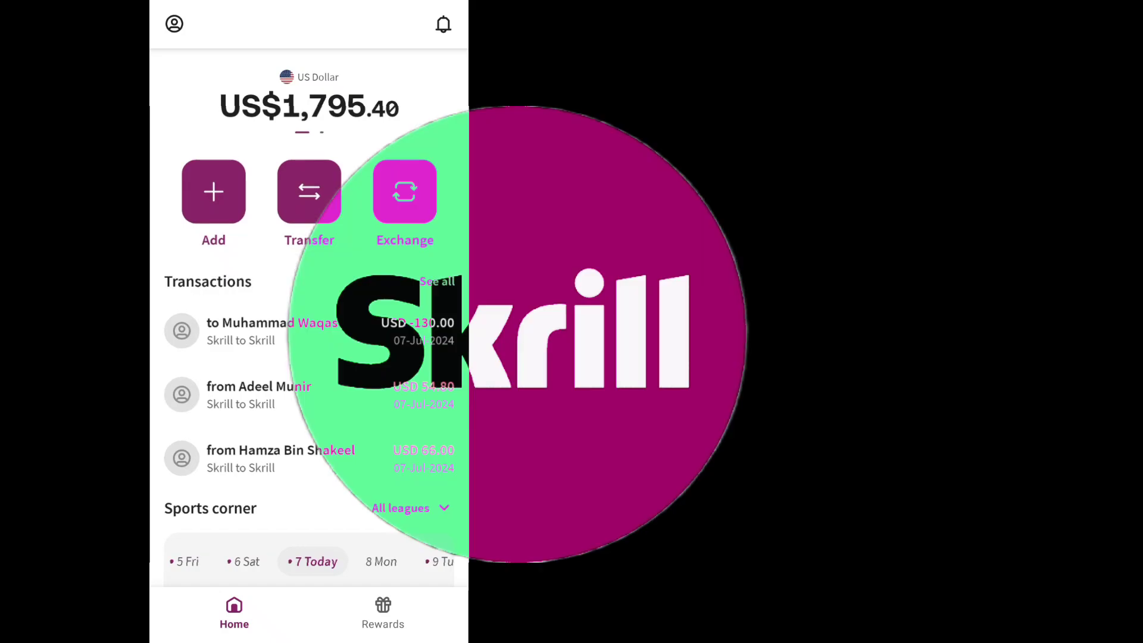
Open the full Skrill transaction history and scroll to yesterday's GBP 100.00 payment
scroll("down", 3)
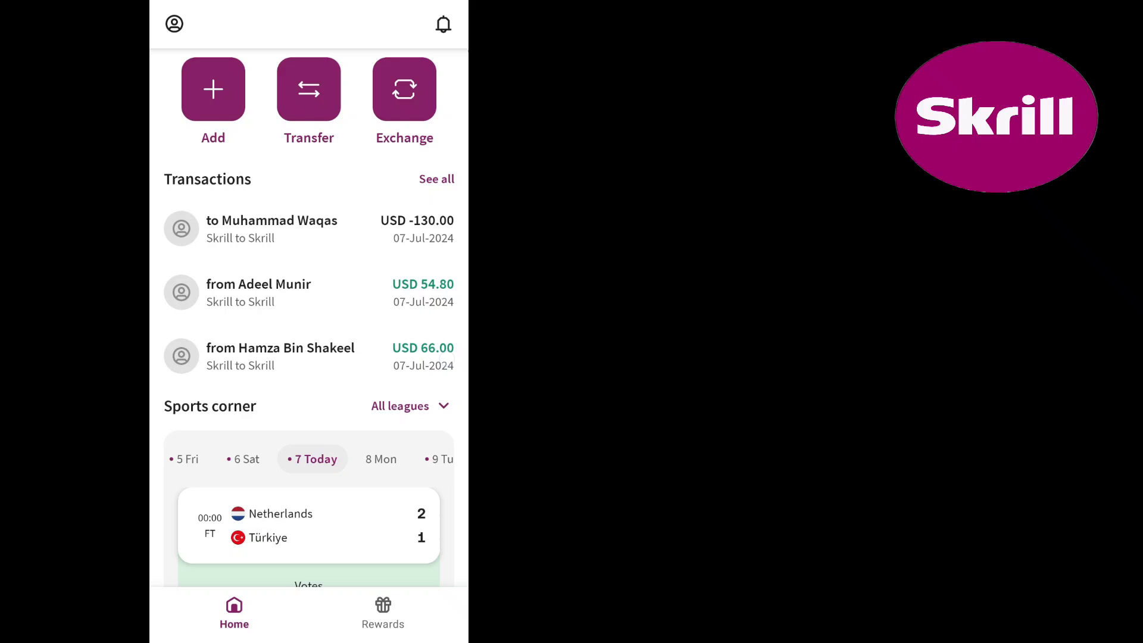
left_click(437, 179)
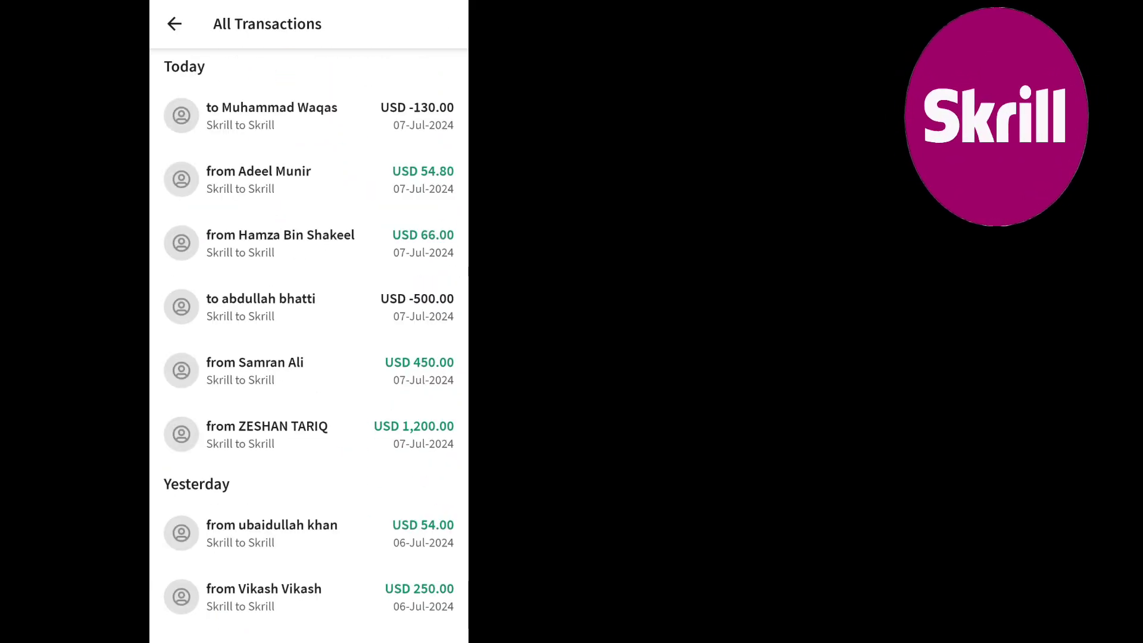
scroll("down", 3)
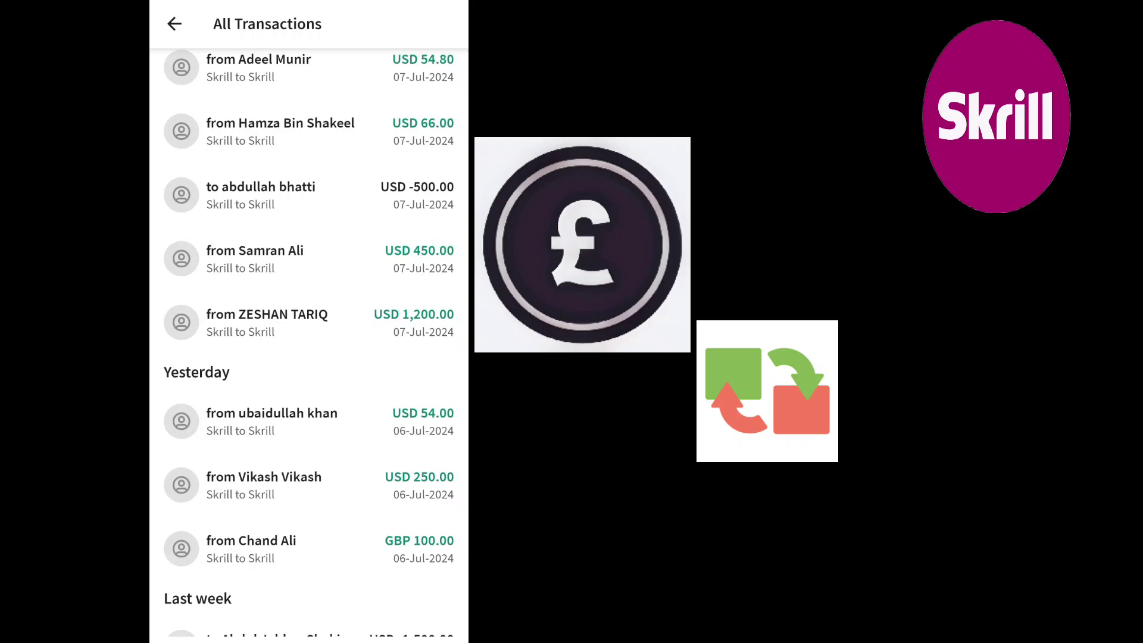
scroll("down", 3)
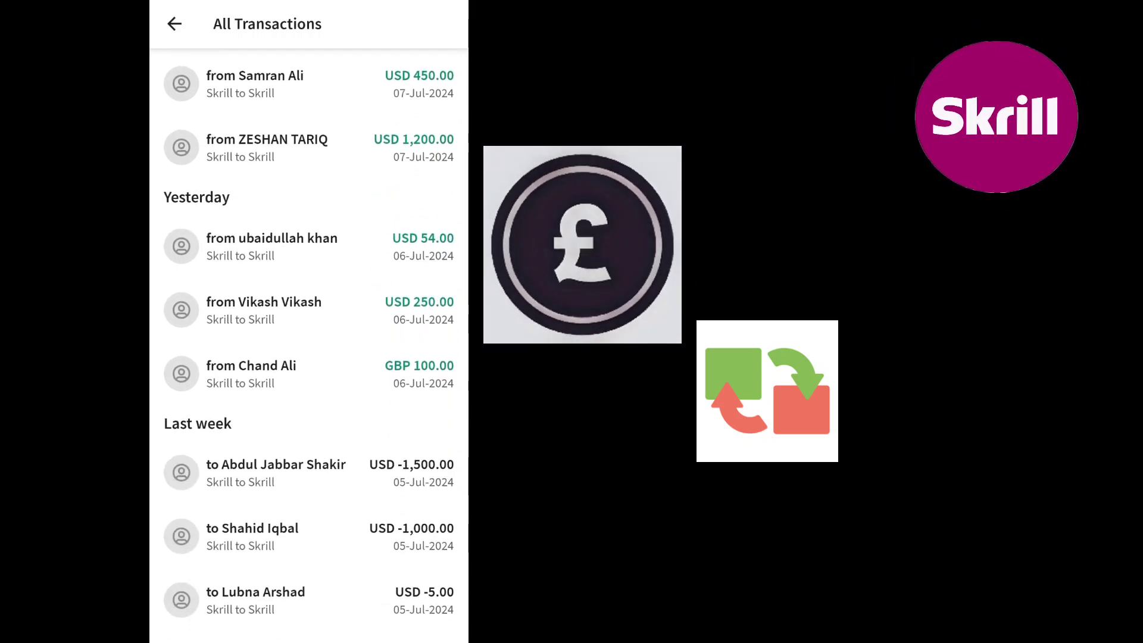
left_click(281, 374)
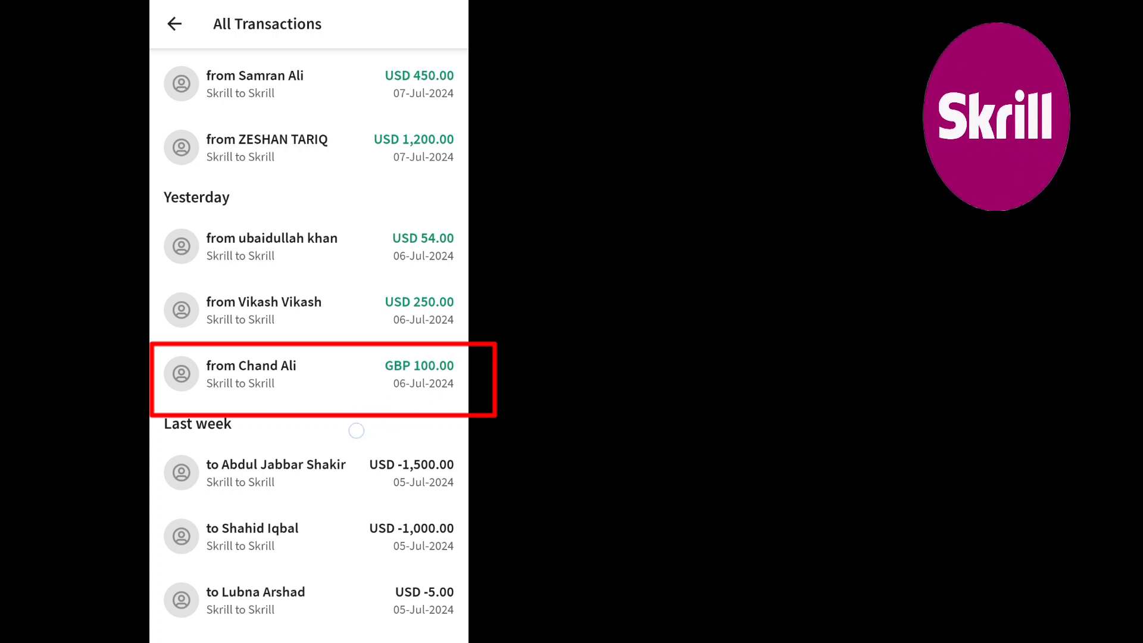
View the GBP 100.00 payment details (Accepted, zero fee), then switch to CalcTape
left_click(308, 374)
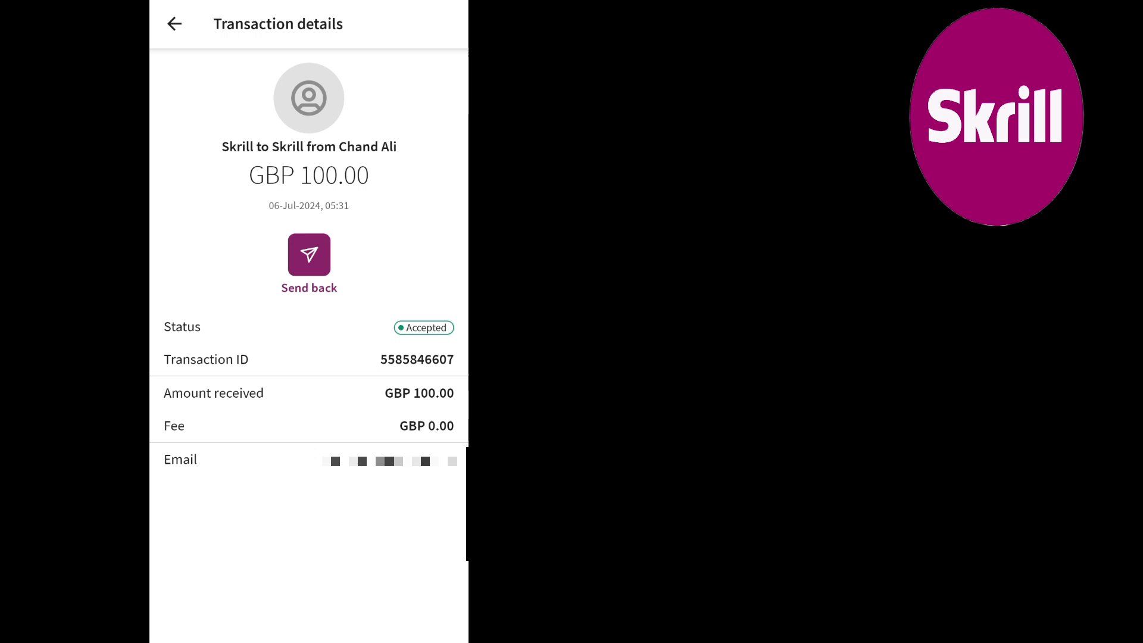
left_click(175, 24)
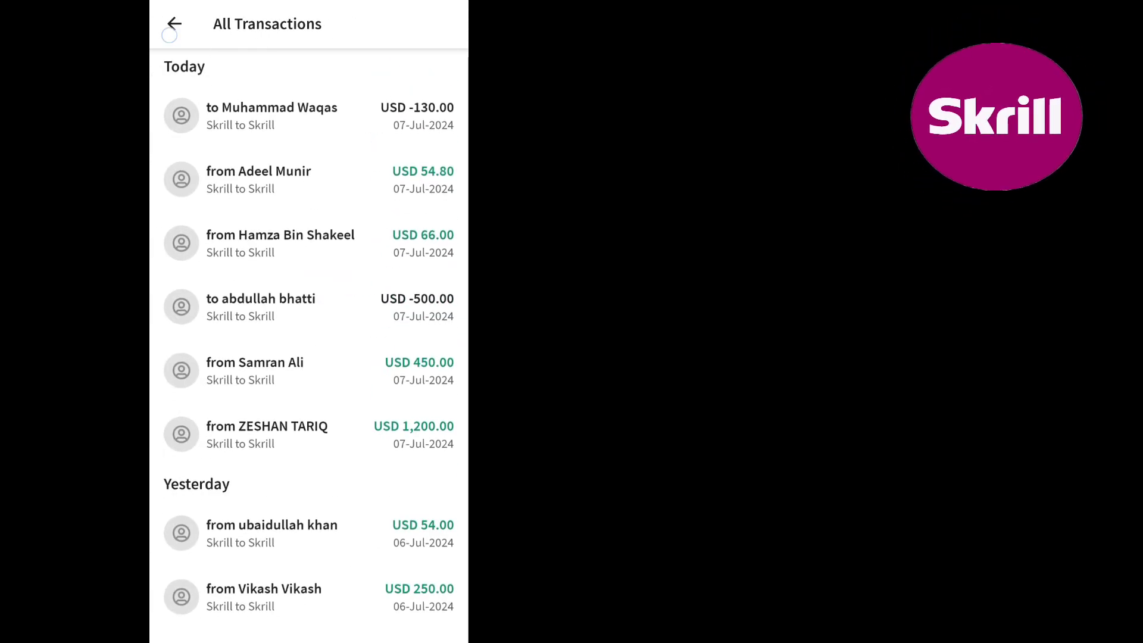
left_click(173, 23)
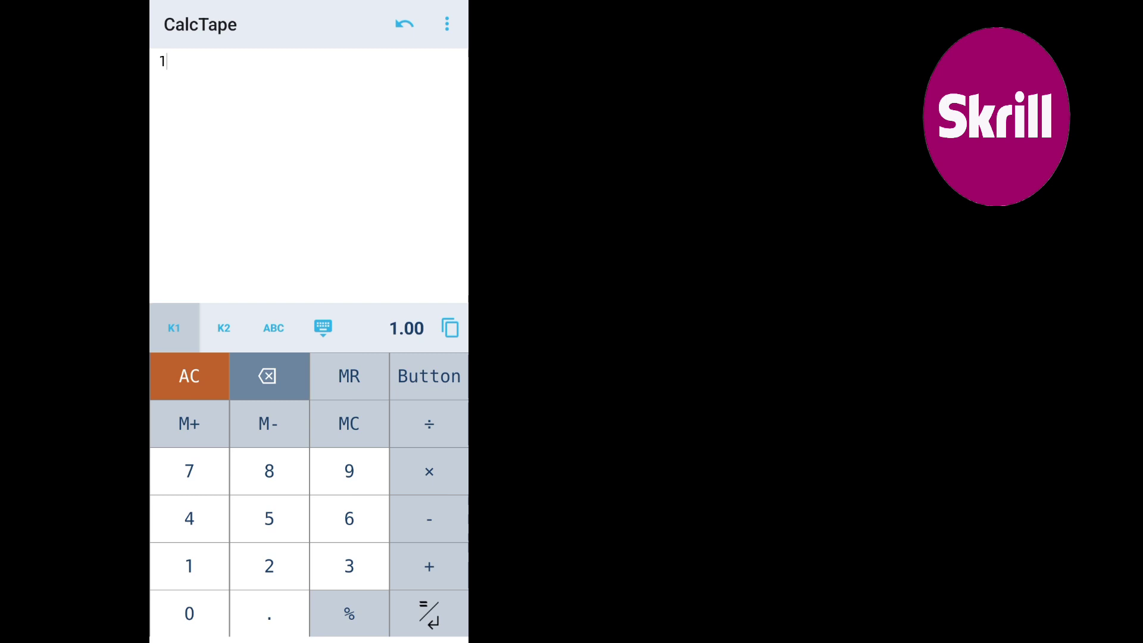
Enter 1795.40 on the CalcTape tape and switch back to Skrill's home screen
left_click(188, 377)
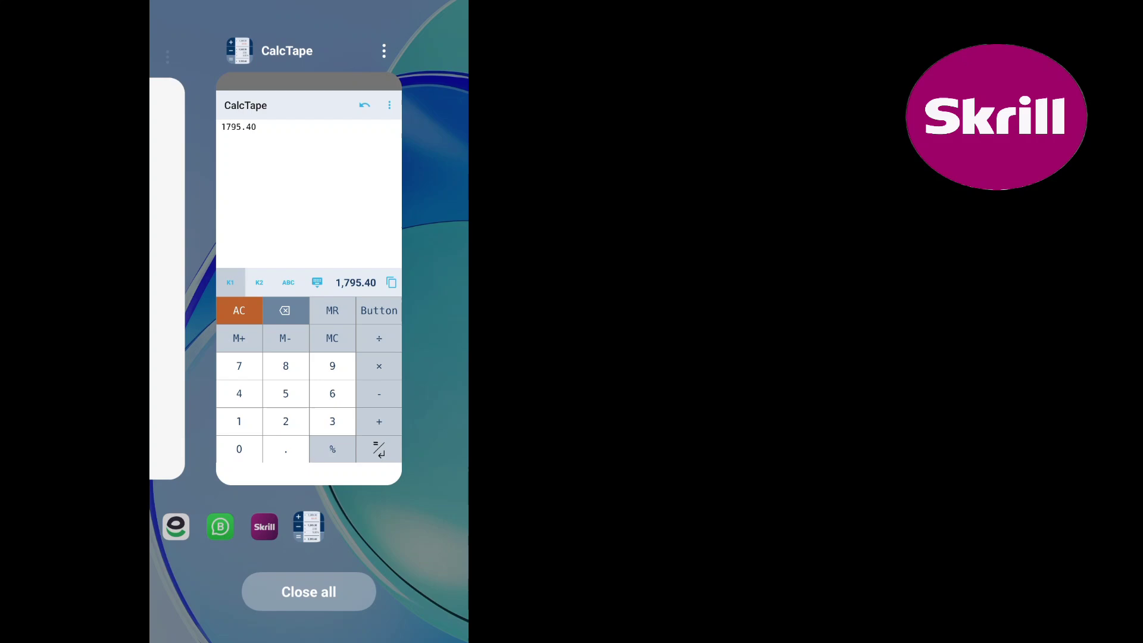
left_click(264, 526)
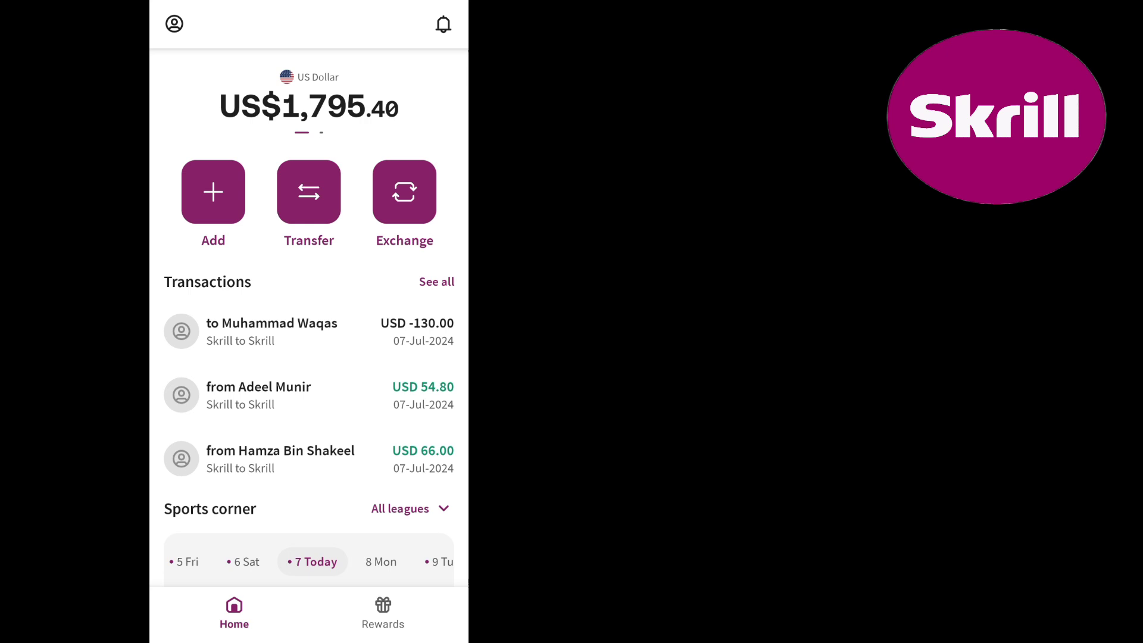
Open Exchange and set Pound Sterling as the currency to sell
left_click(404, 192)
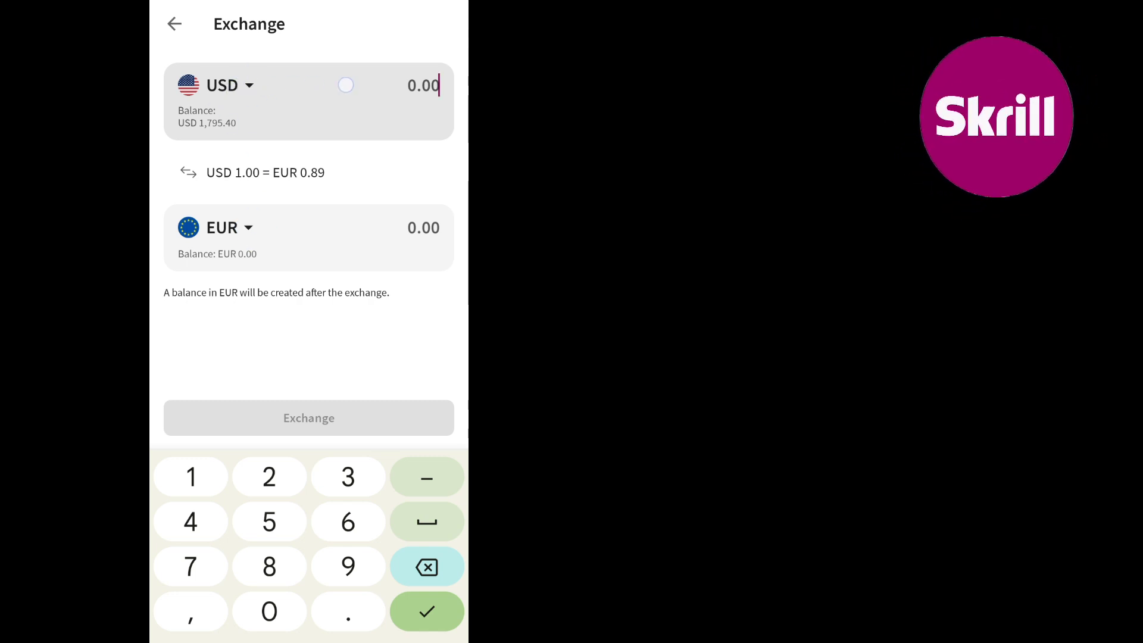
left_click(229, 85)
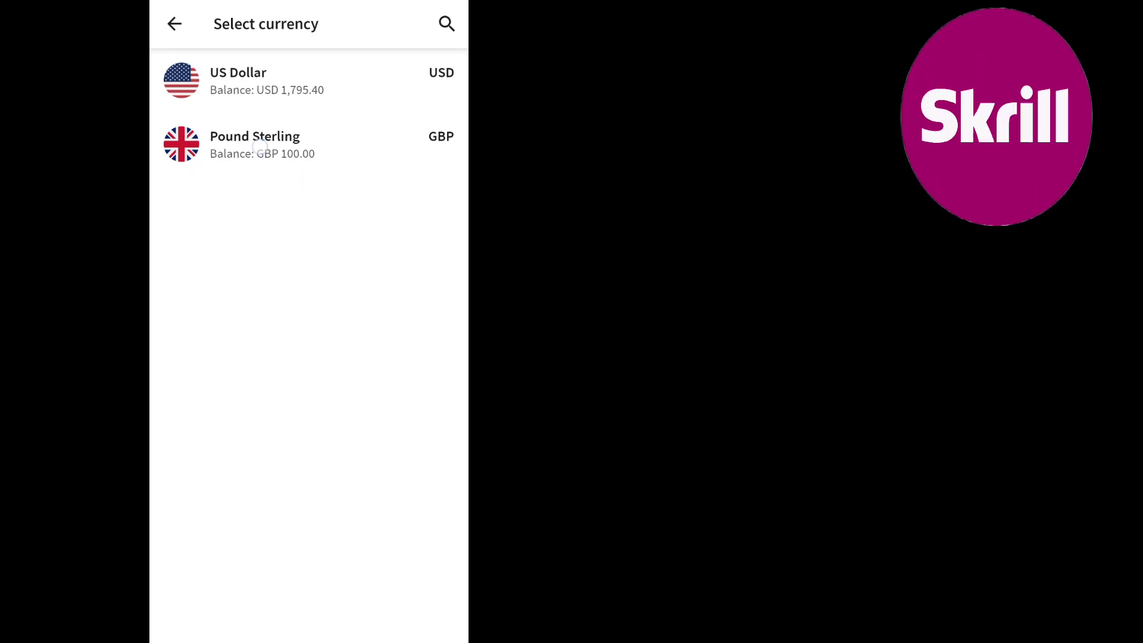
left_click(254, 144)
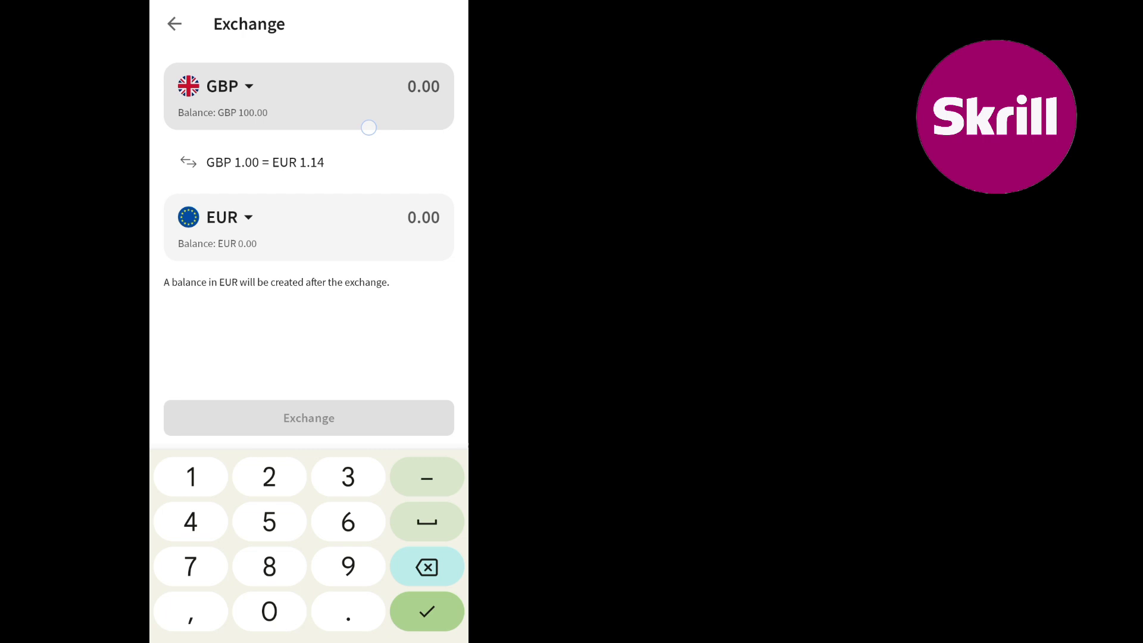
Exchange 100 GBP into USD 123.87, then view the USD -130.00 transfer details
left_click(226, 86)
type("100")
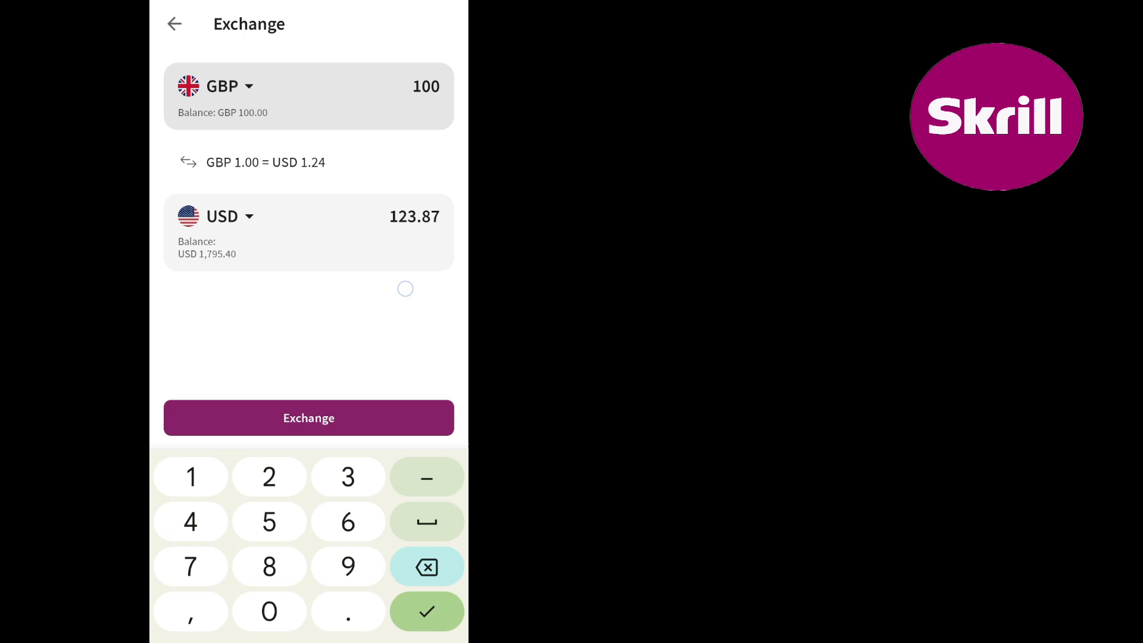
left_click(308, 418)
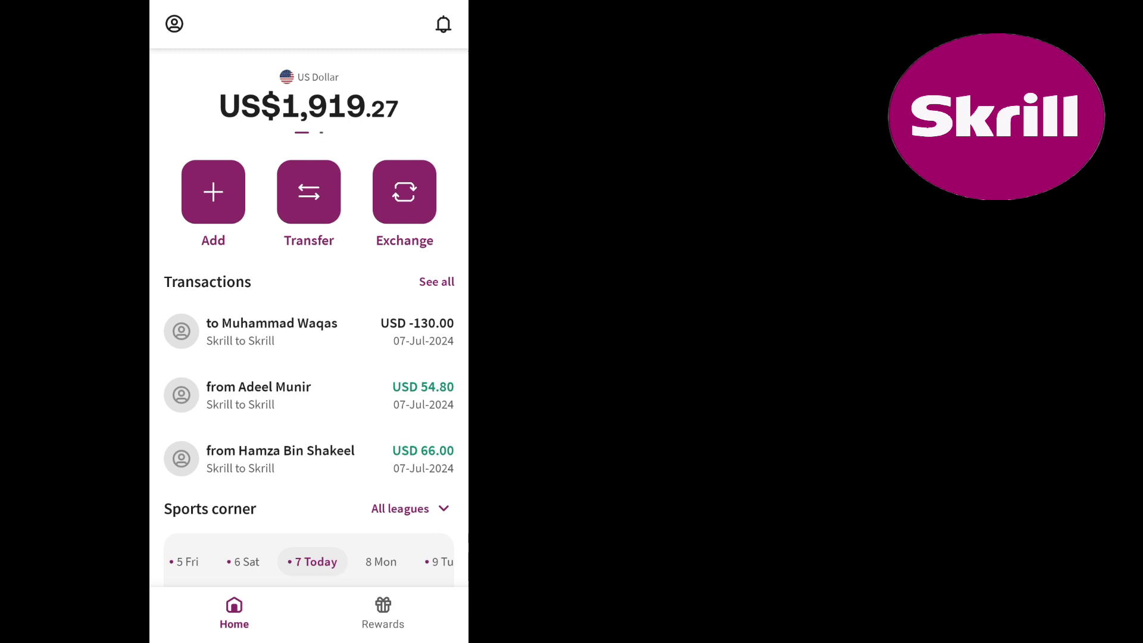
left_click(271, 332)
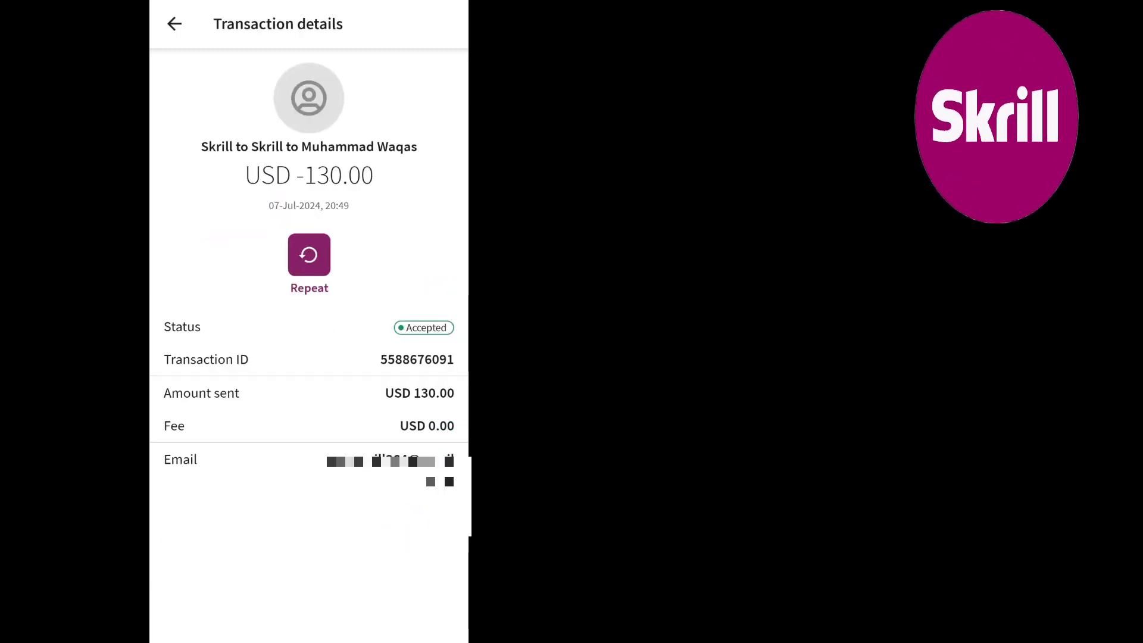
Return to Skrill home showing the GBP -100.00 exchange, then switch to CalcTape
left_click(174, 24)
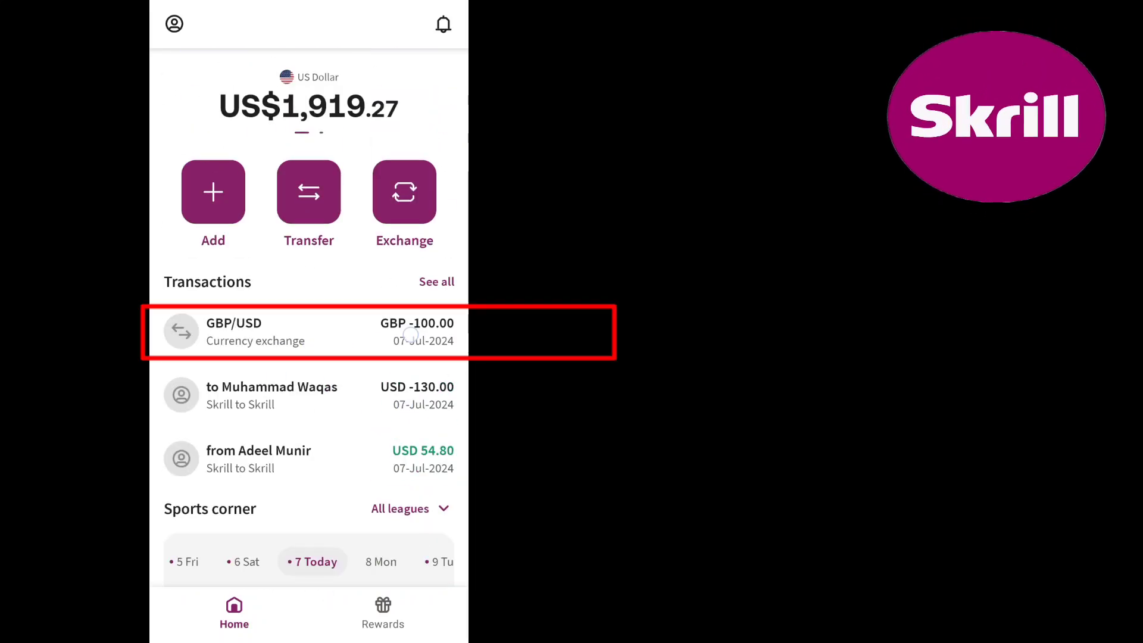
left_click(308, 331)
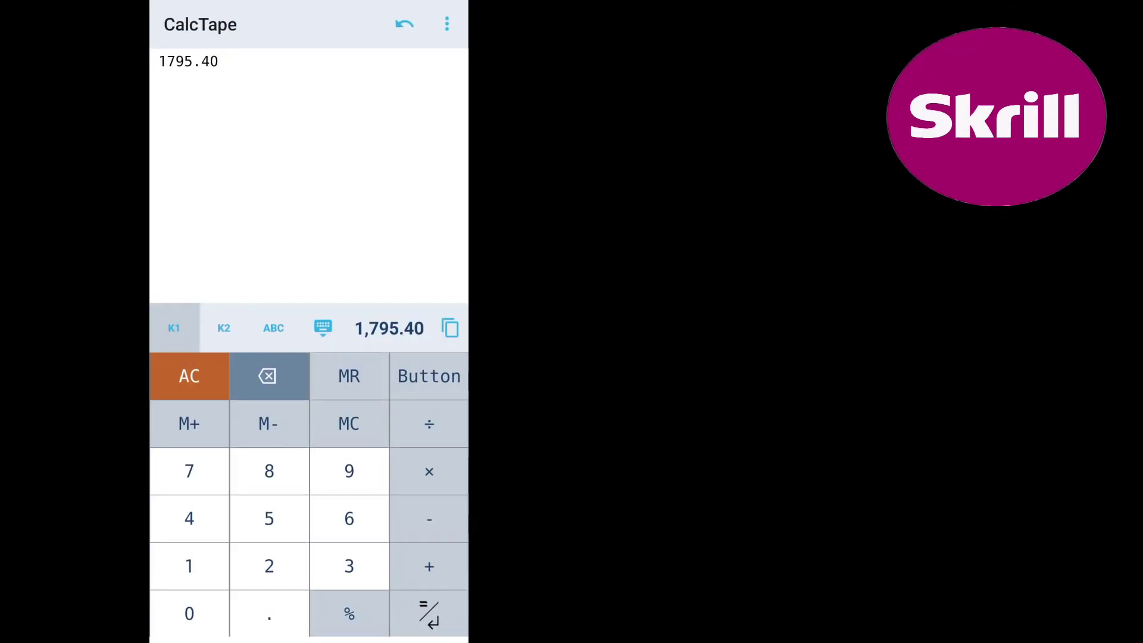
Add 123.87 to 1795.40 in CalcTape for 1,919.27, then return to Skrill home
left_click(428, 566)
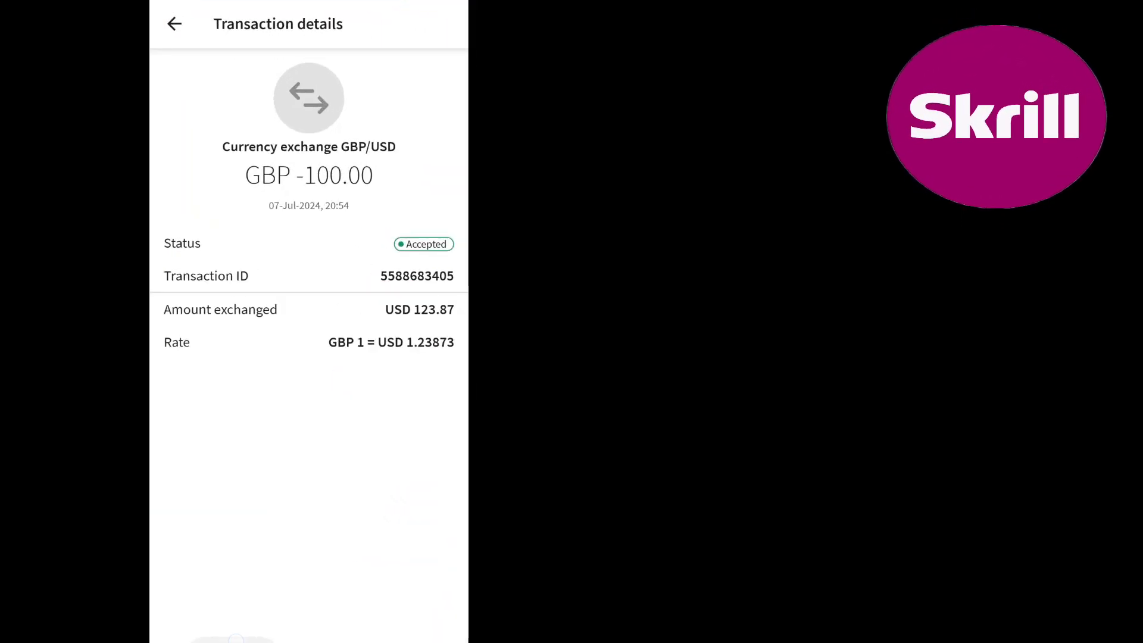
left_click(175, 25)
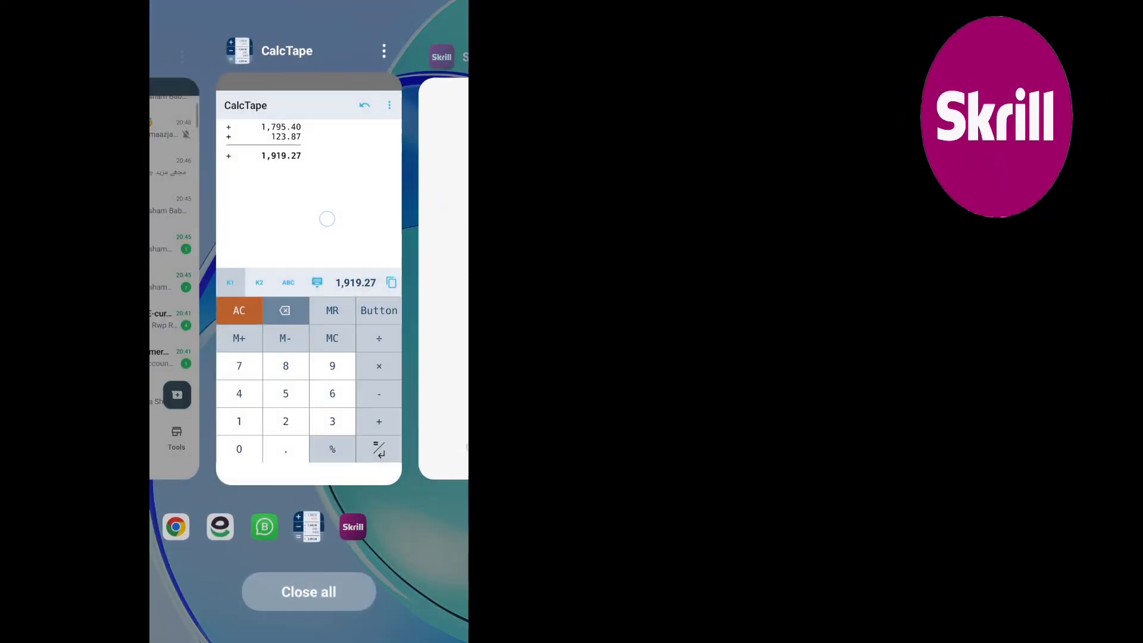
left_click(309, 199)
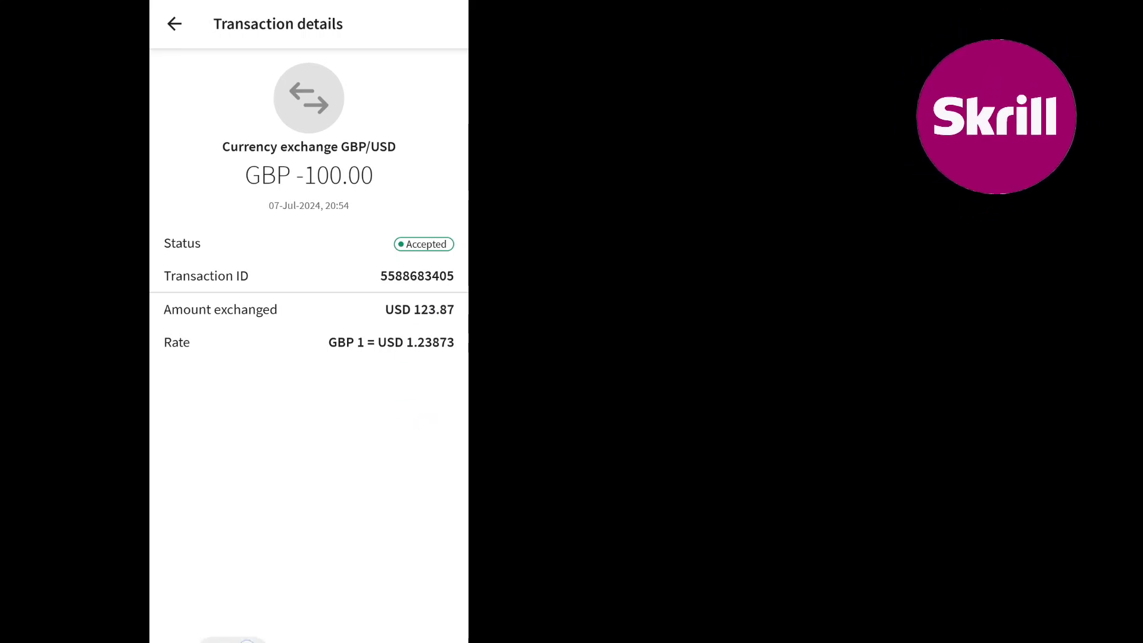
left_click(175, 25)
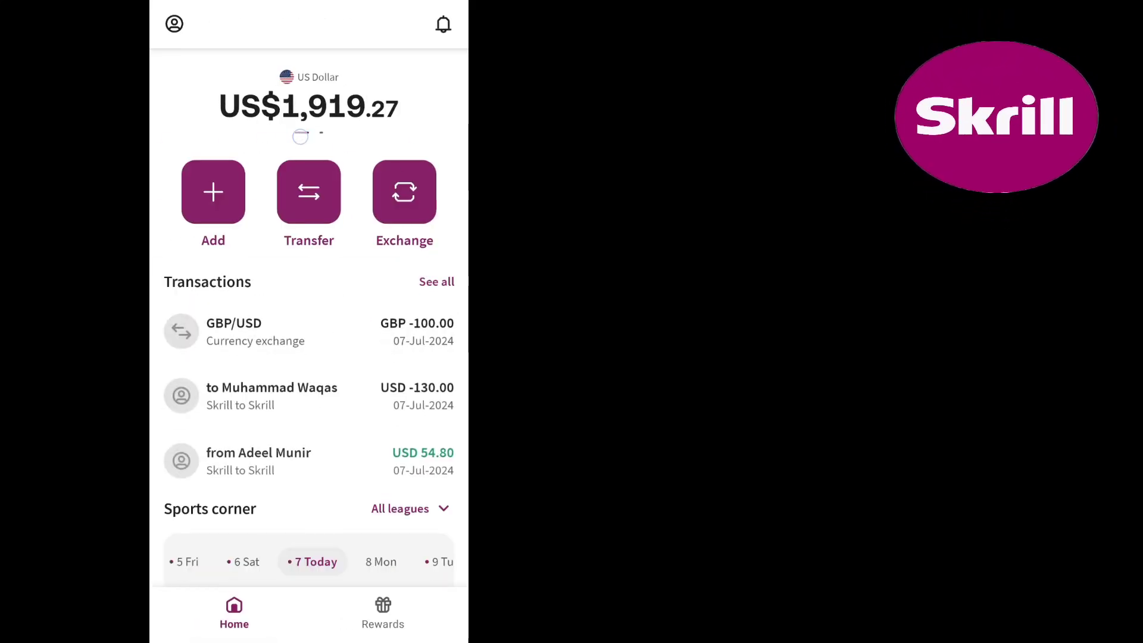